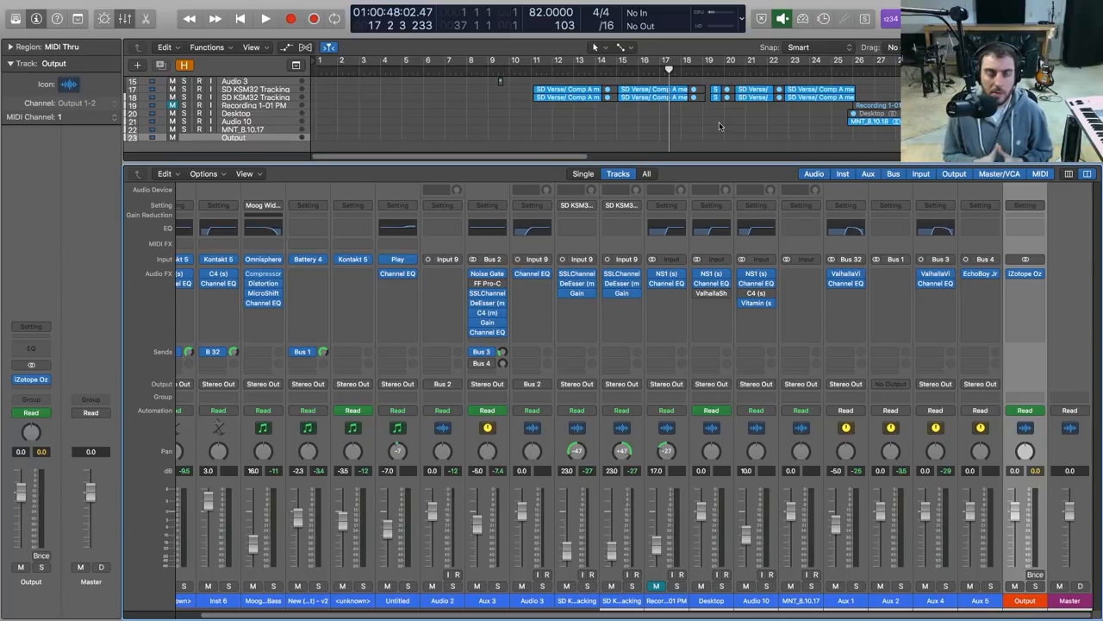
mouse_move(692, 152)
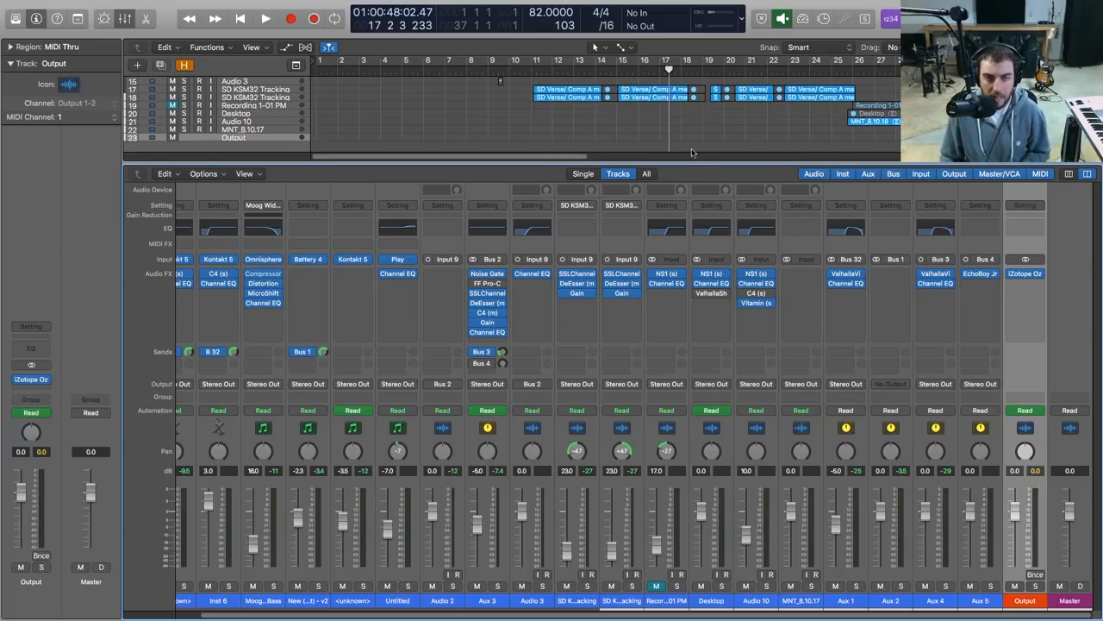
mouse_move(608, 495)
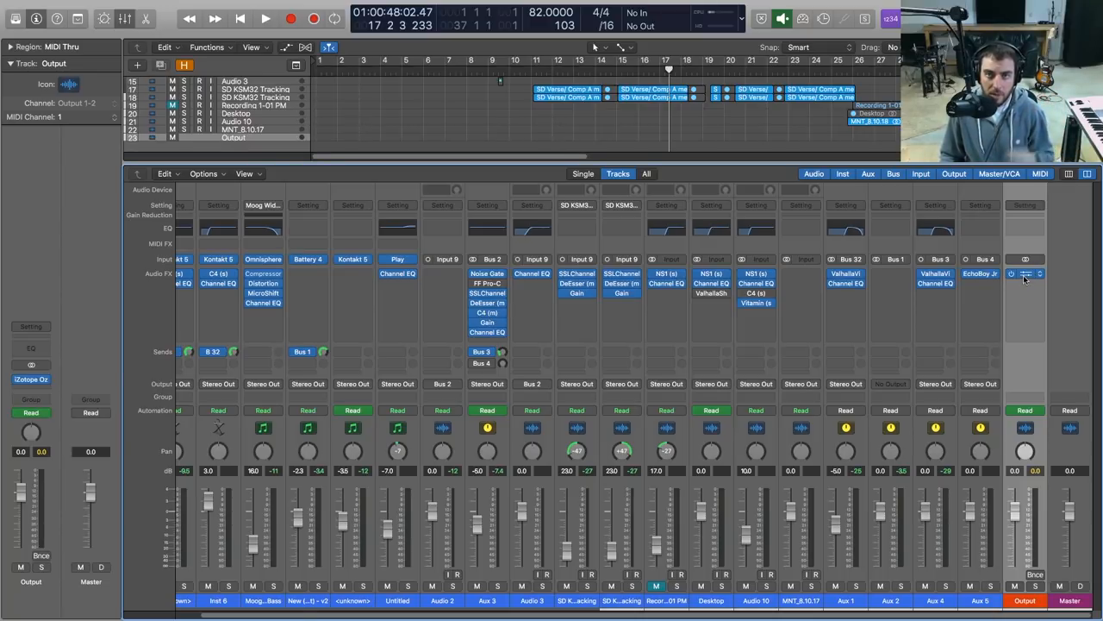
Trim the Gain plugin's output from -3.7 dB up to about -2 dB.
click(1024, 274)
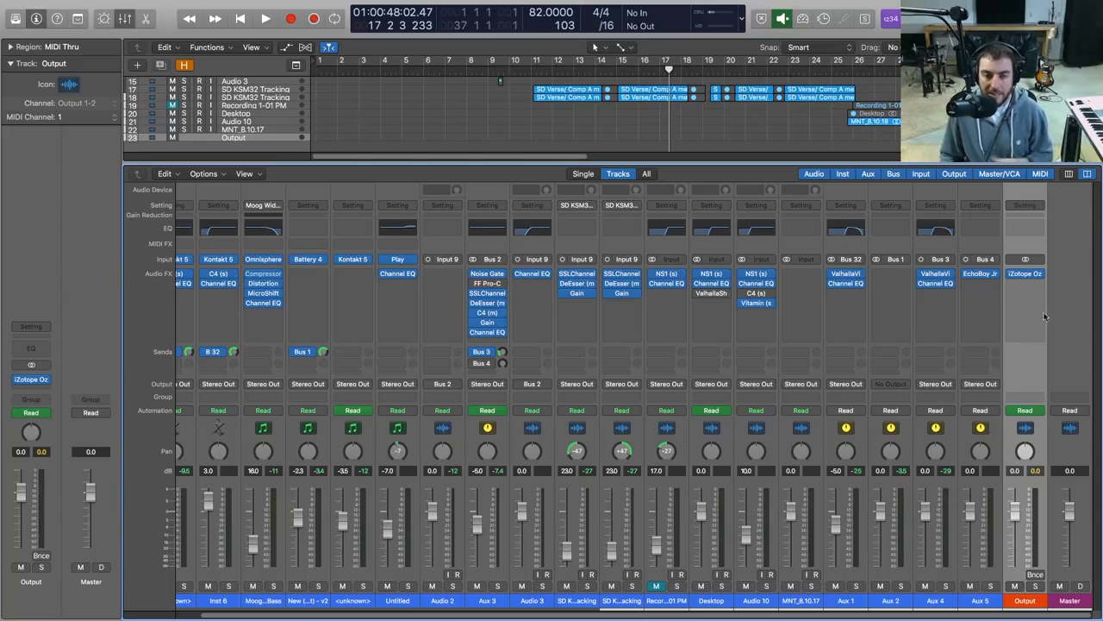
mouse_move(942, 402)
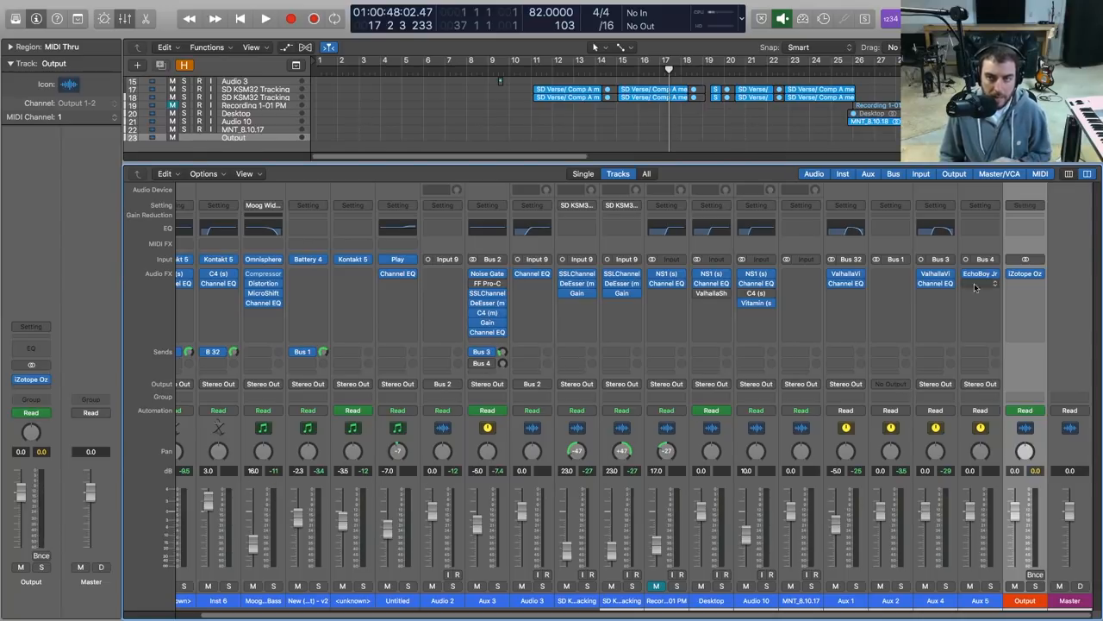
mouse_move(1059, 400)
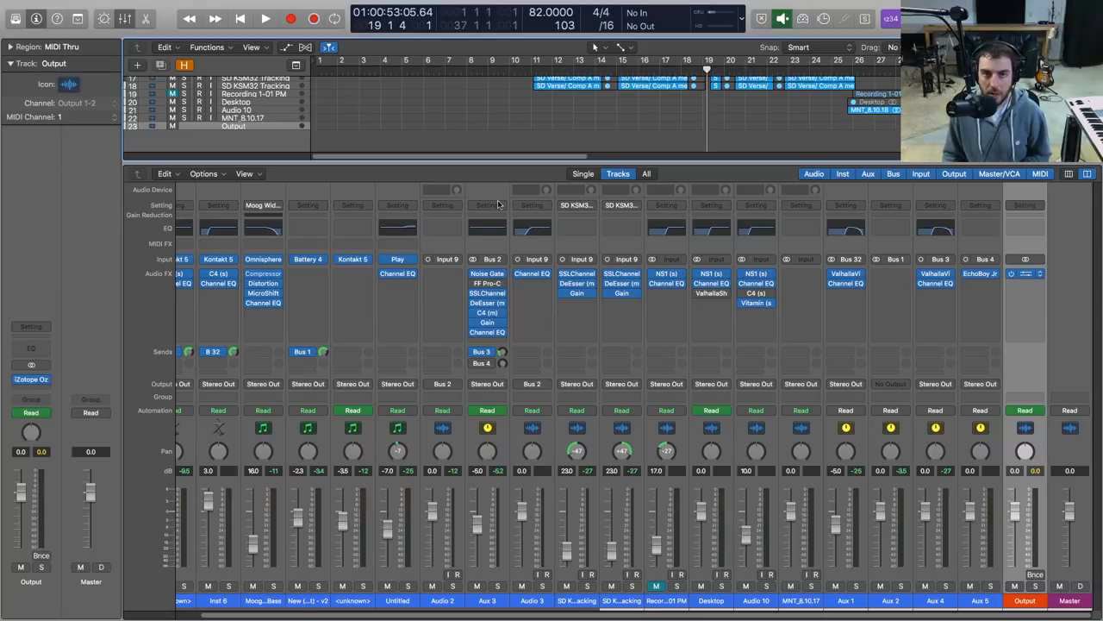
click(30, 378)
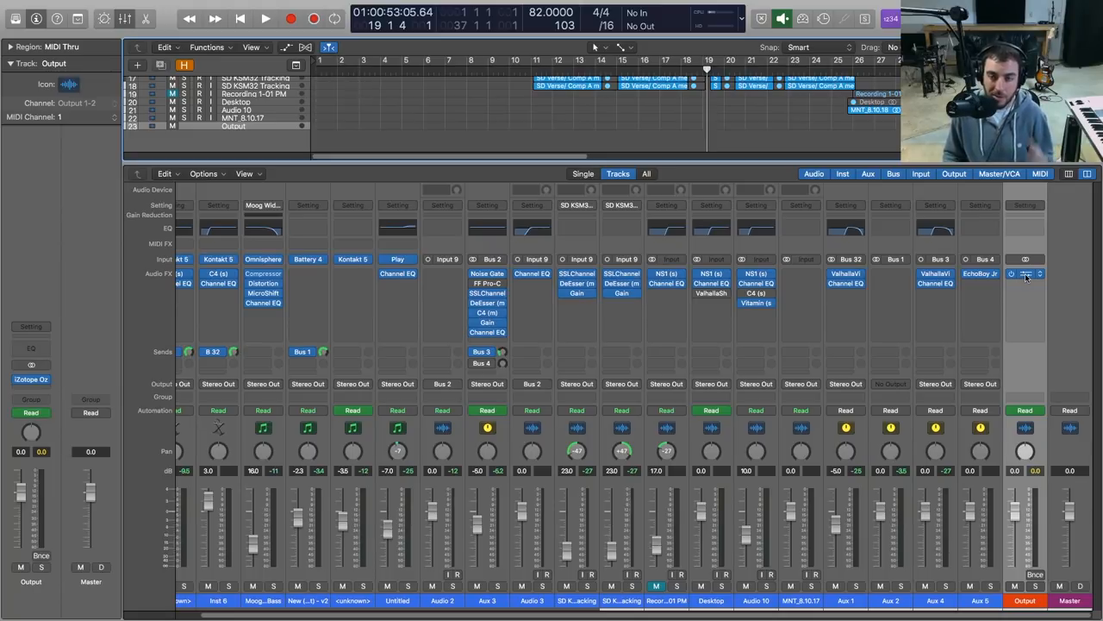
mouse_move(1012, 274)
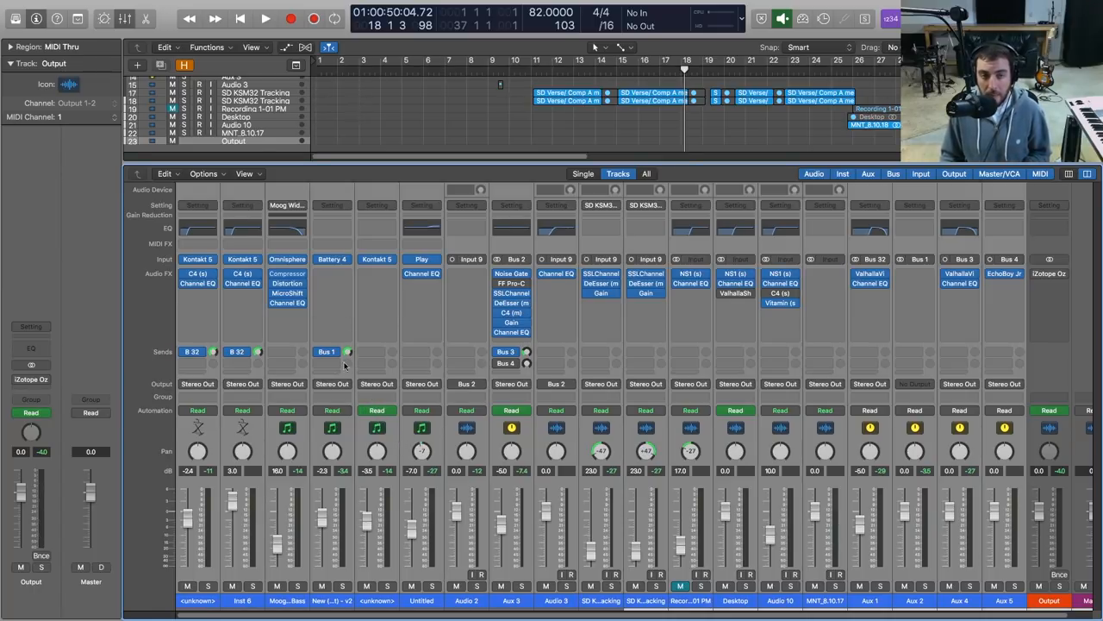
mouse_move(521, 403)
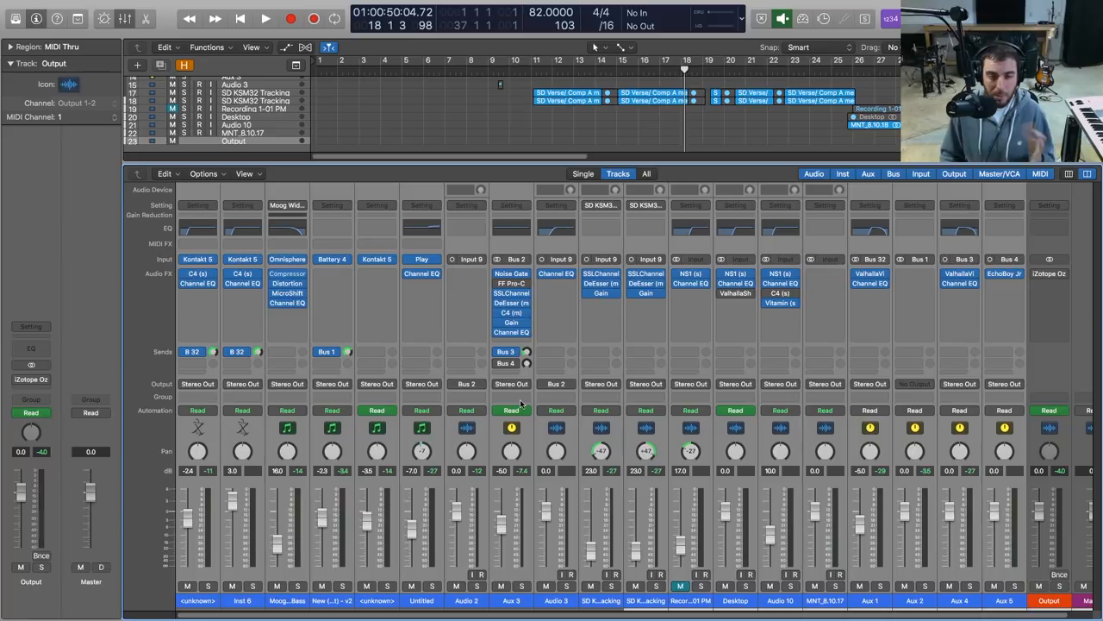
mouse_move(517, 403)
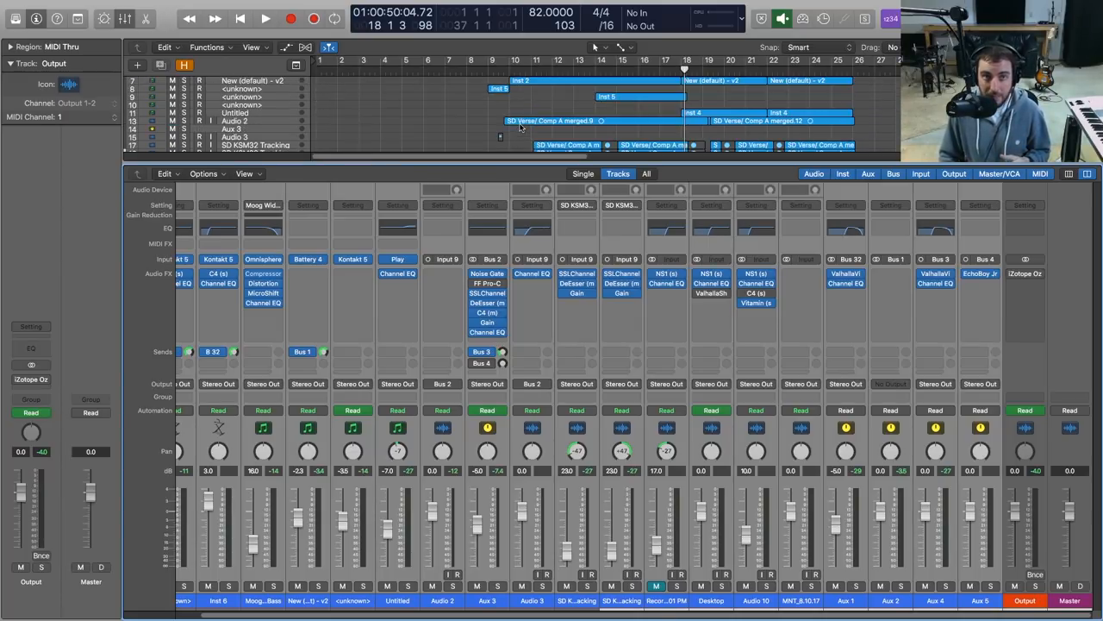
scroll(down, 3)
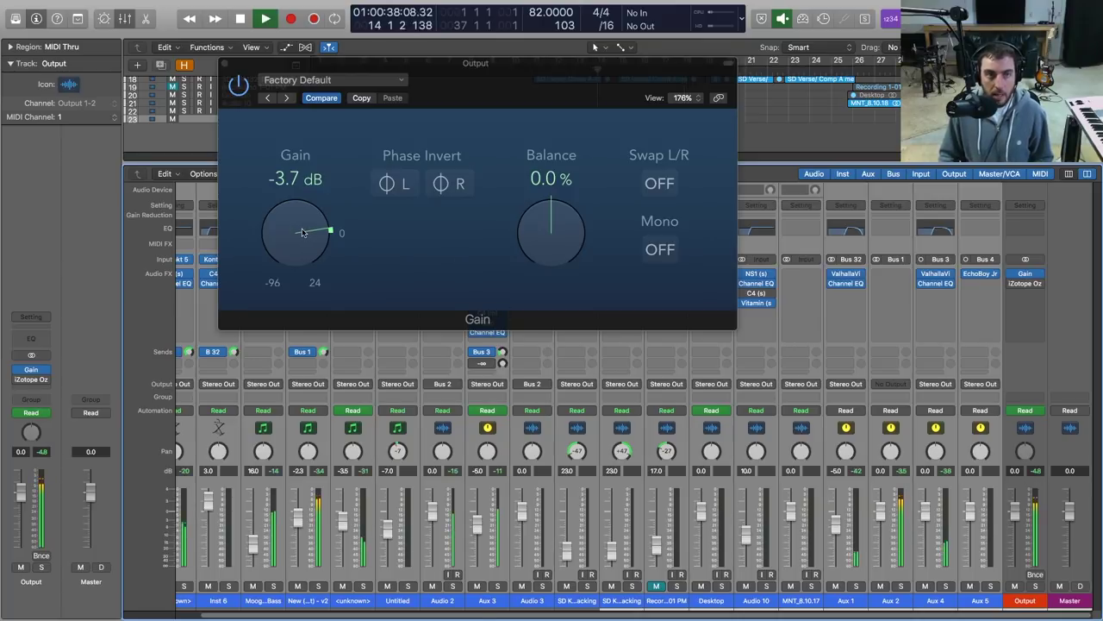
drag(296, 233, 301, 224)
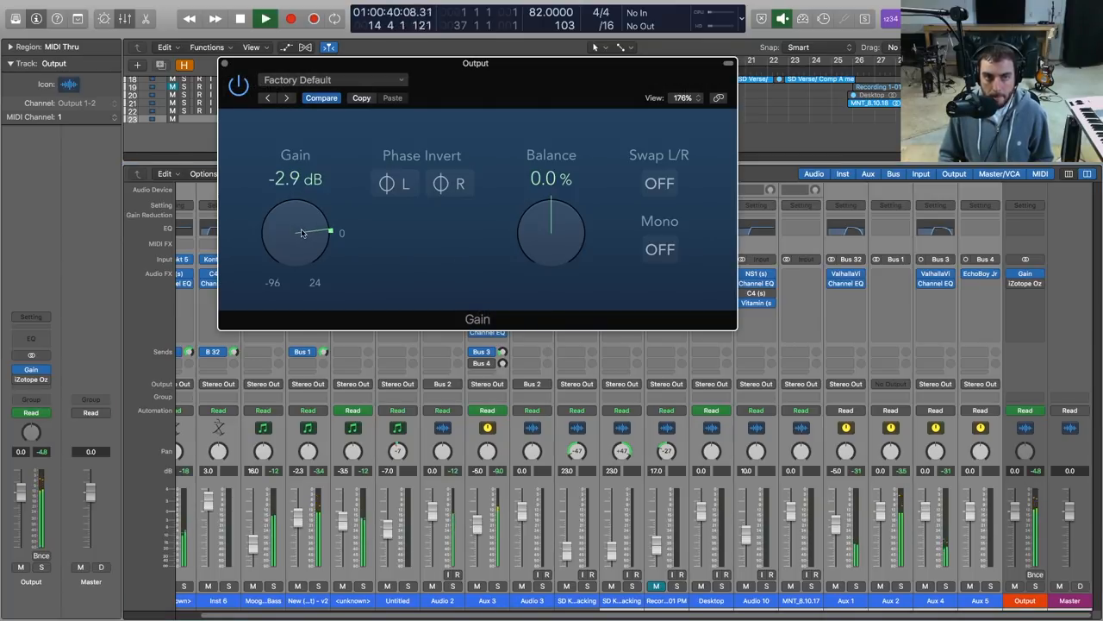
drag(301, 233, 310, 226)
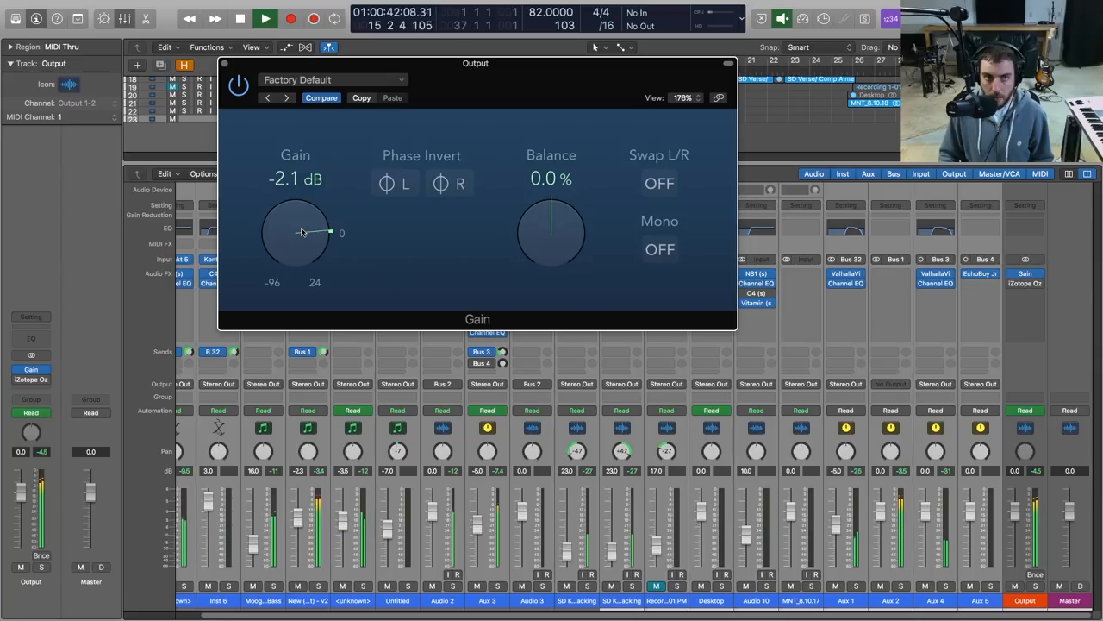
drag(296, 232, 296, 241)
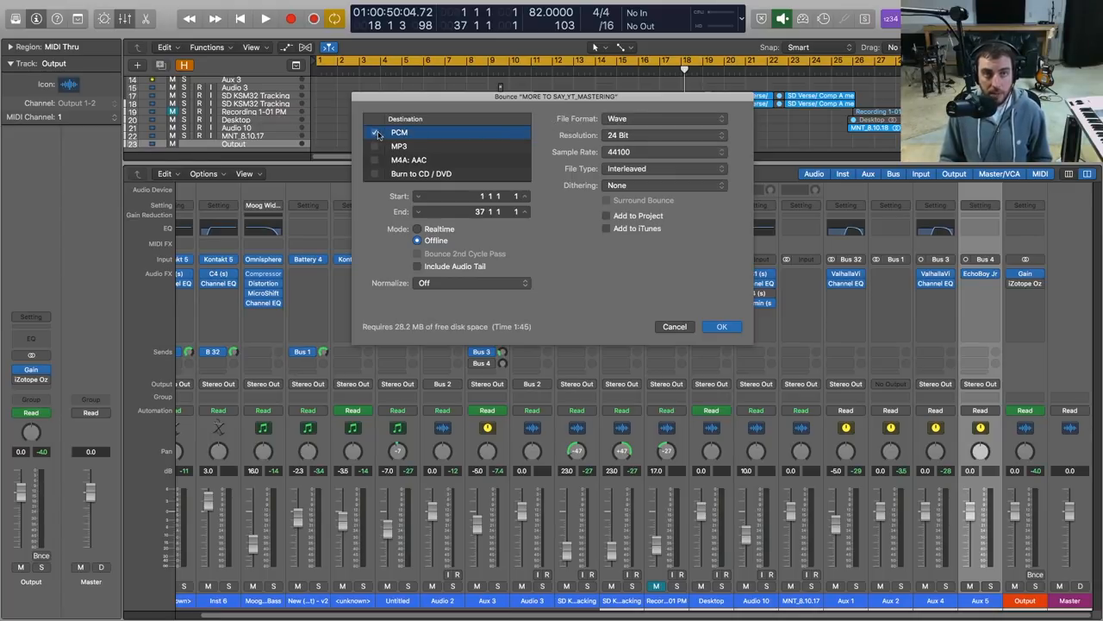
Keep the bounce at 24-bit and set the sample rate to 44100 Hz.
click(664, 135)
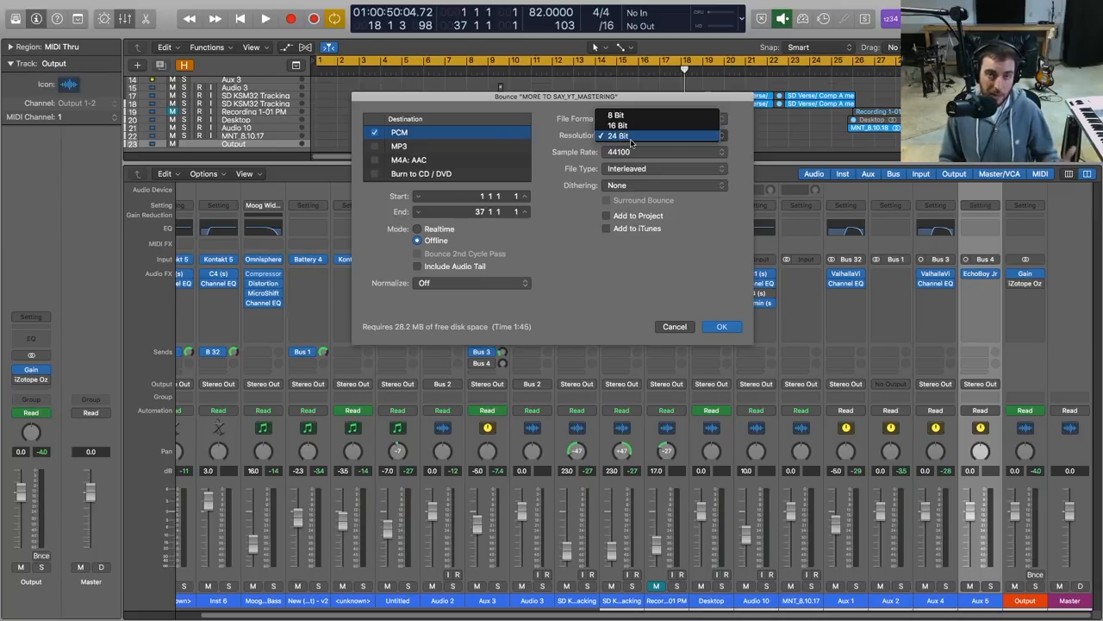
click(663, 152)
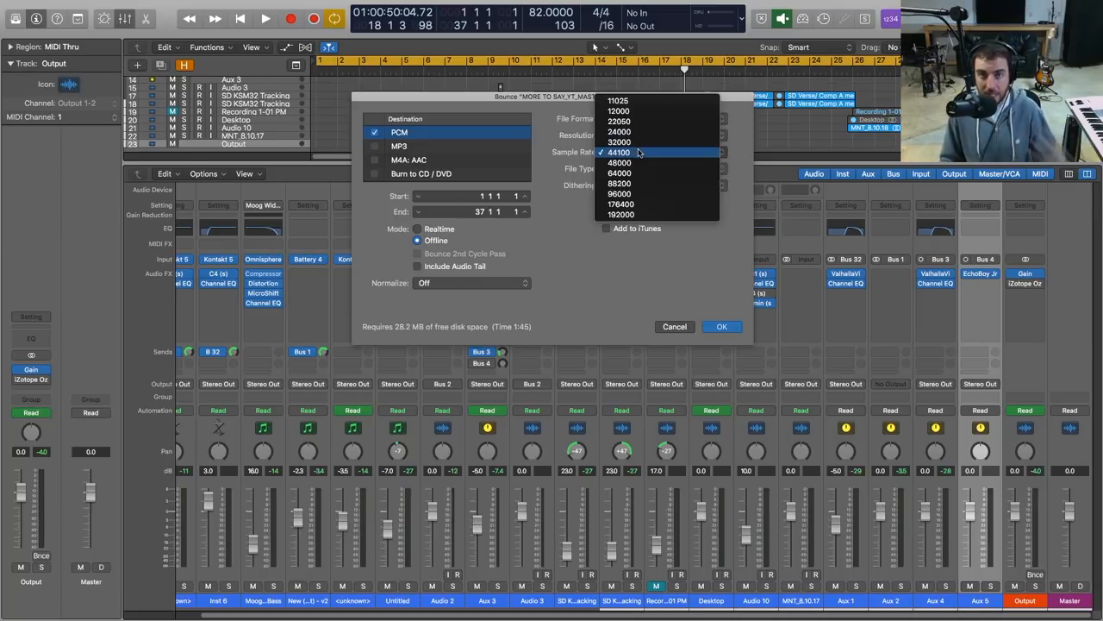
click(635, 152)
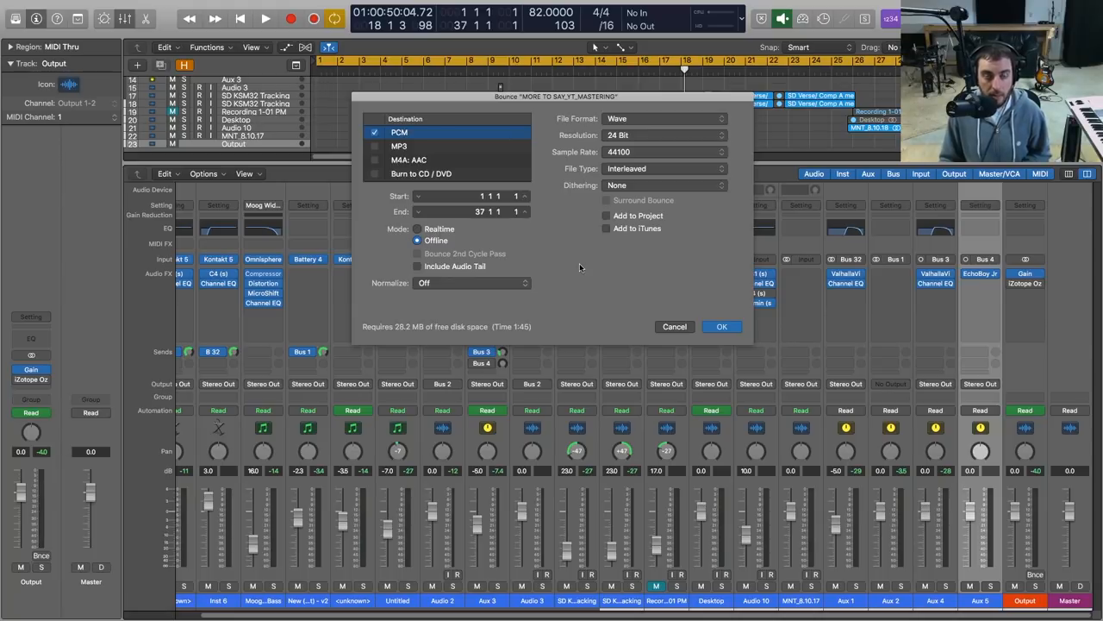
click(471, 283)
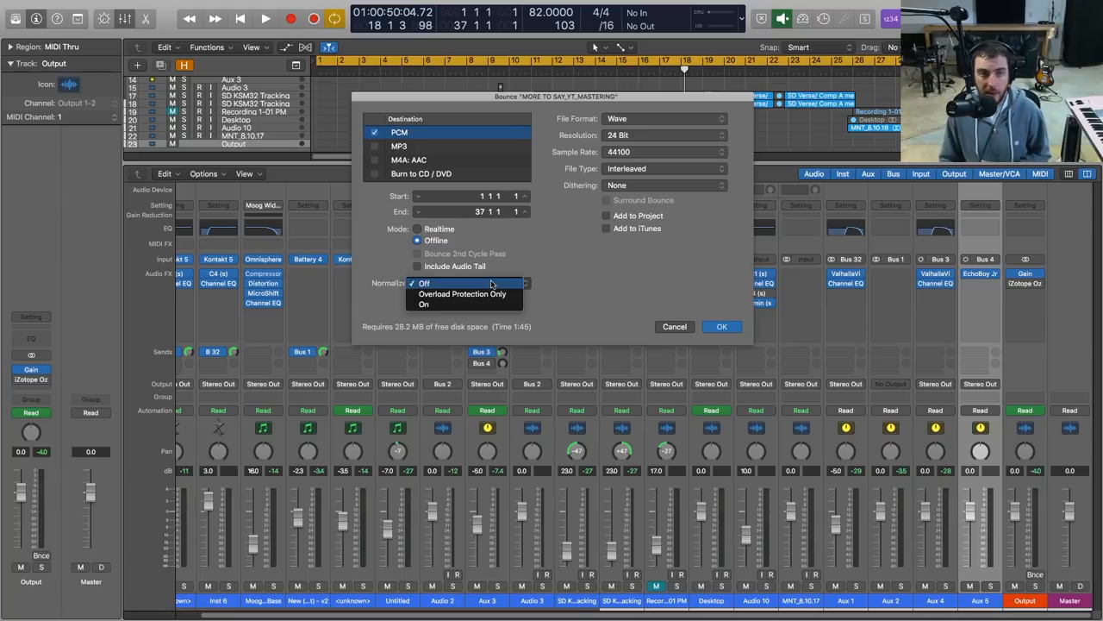
mouse_move(463, 294)
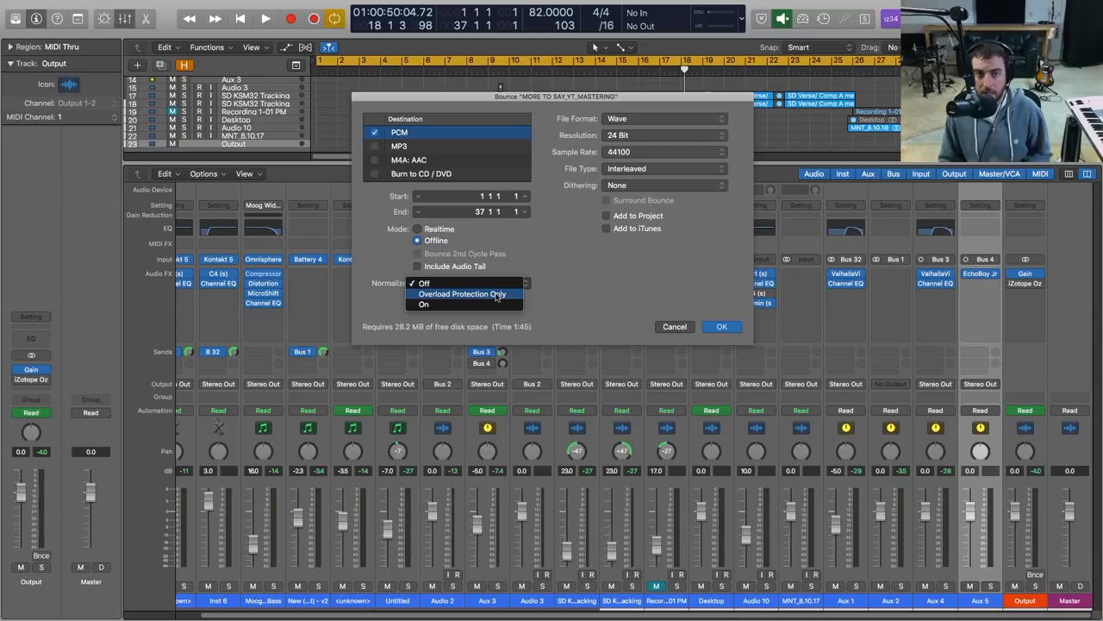
Set Normalize to Overload Protection Only, return it to Off, and select Realtime bounce mode.
click(462, 294)
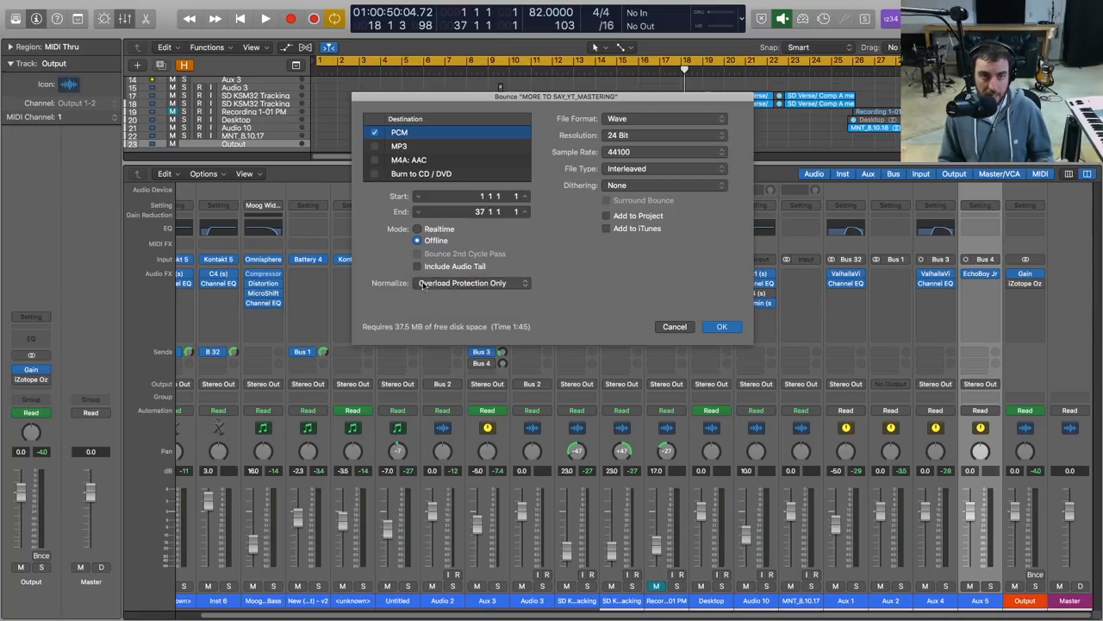
mouse_move(485, 293)
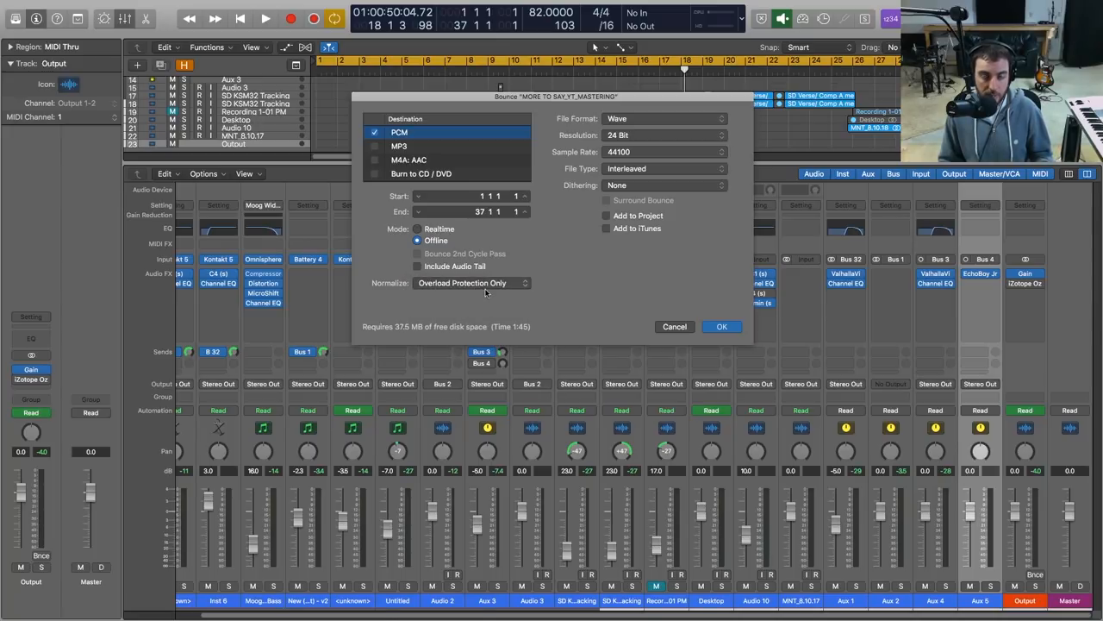
click(472, 282)
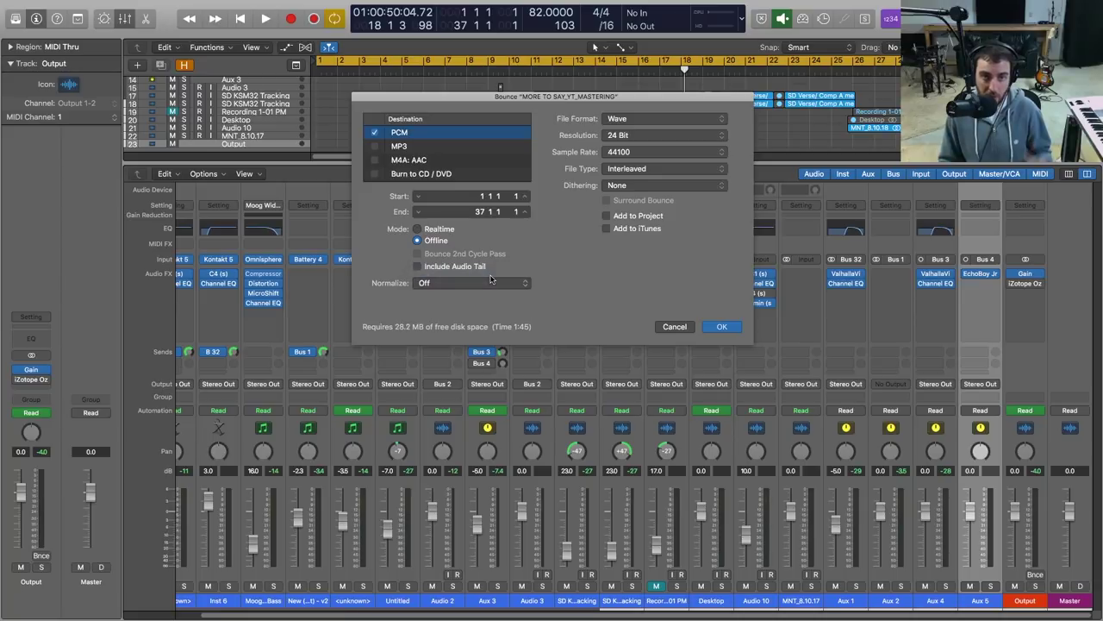
mouse_move(461, 294)
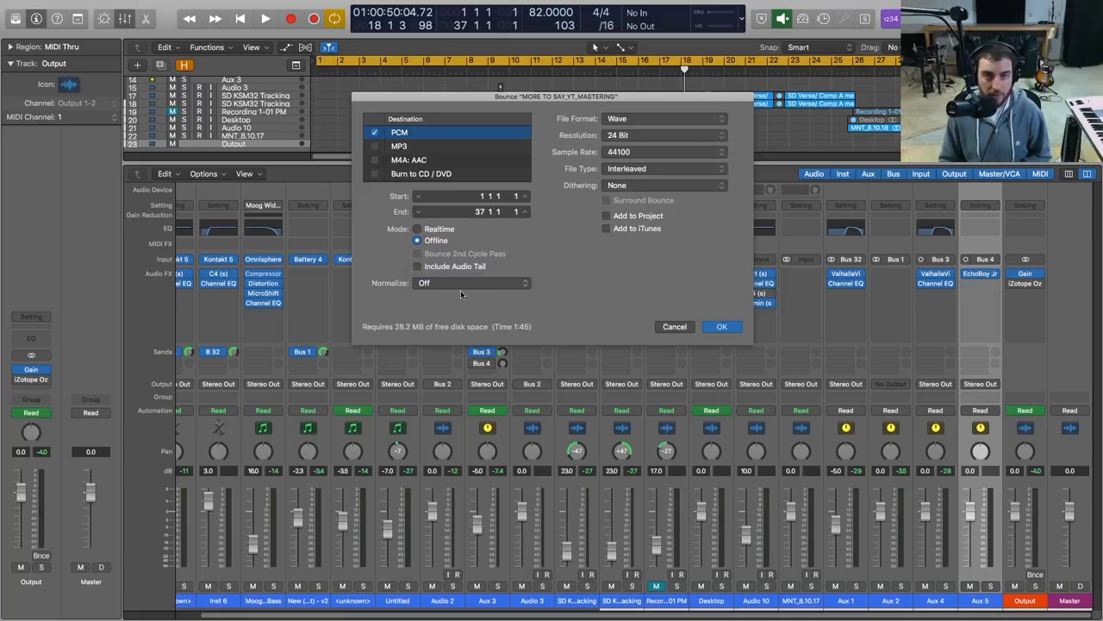
click(418, 228)
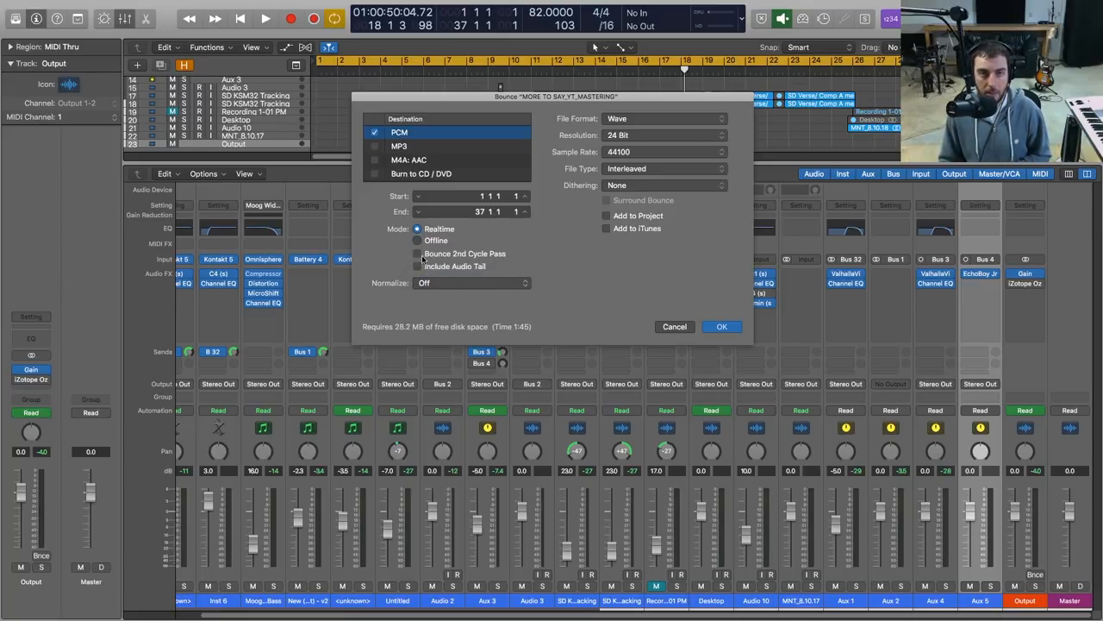
Enable Bounce 2nd Cycle Pass, then cancel the Bounce dialog without rendering.
click(416, 253)
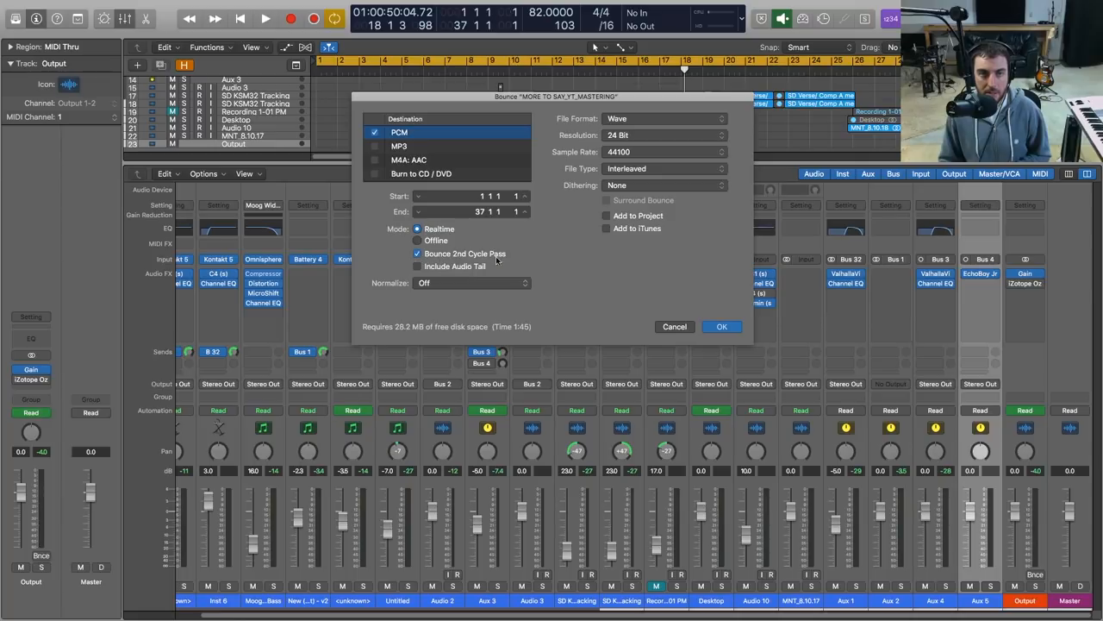
mouse_move(521, 264)
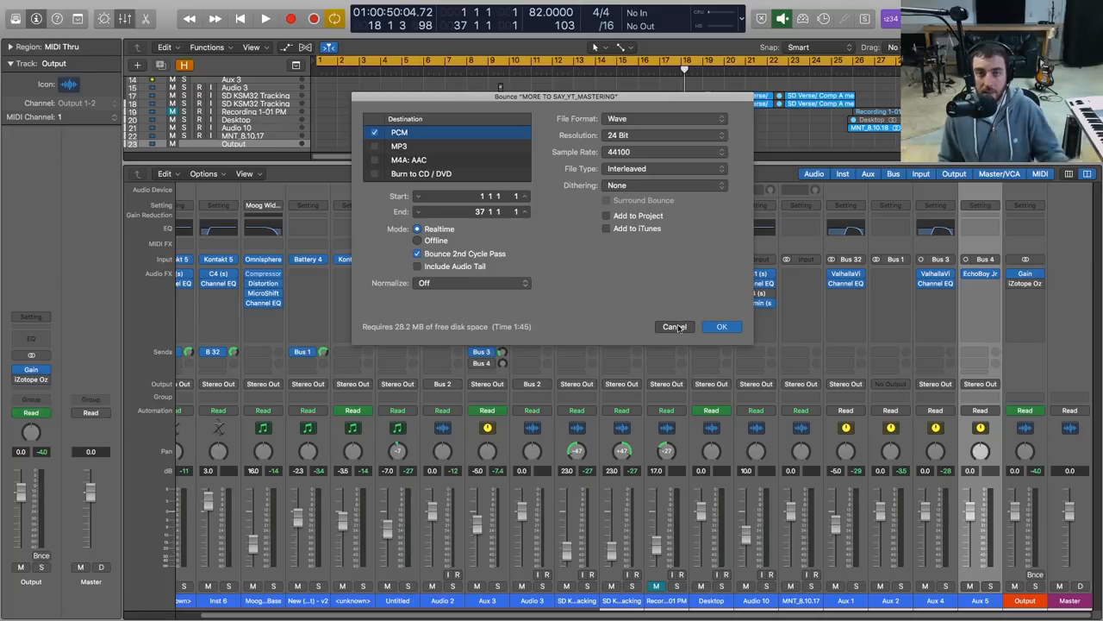
click(675, 326)
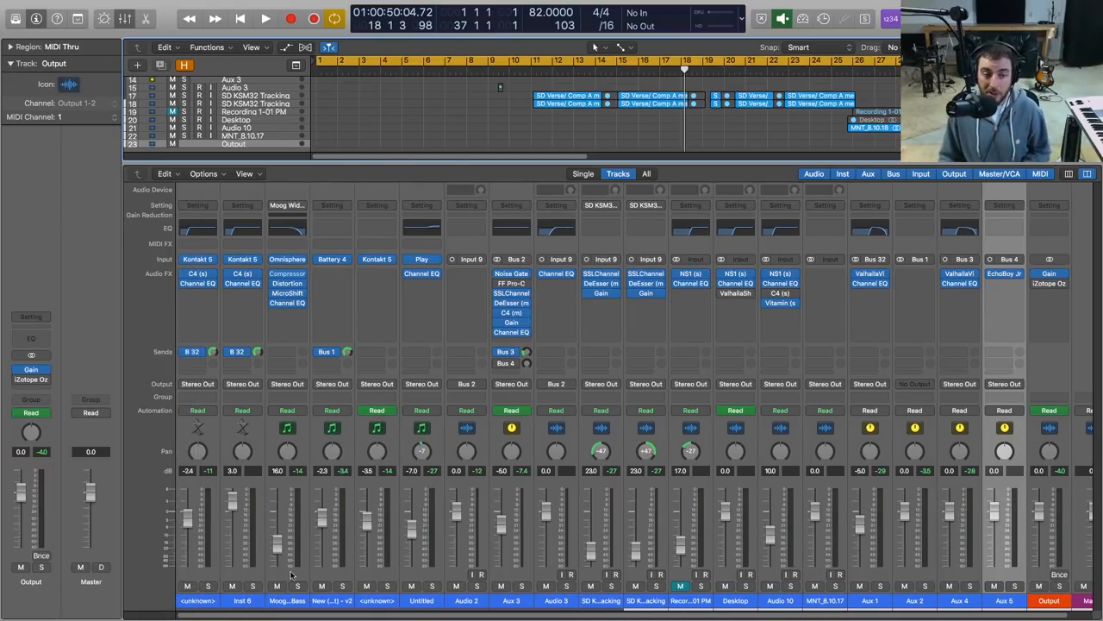
mouse_move(311, 493)
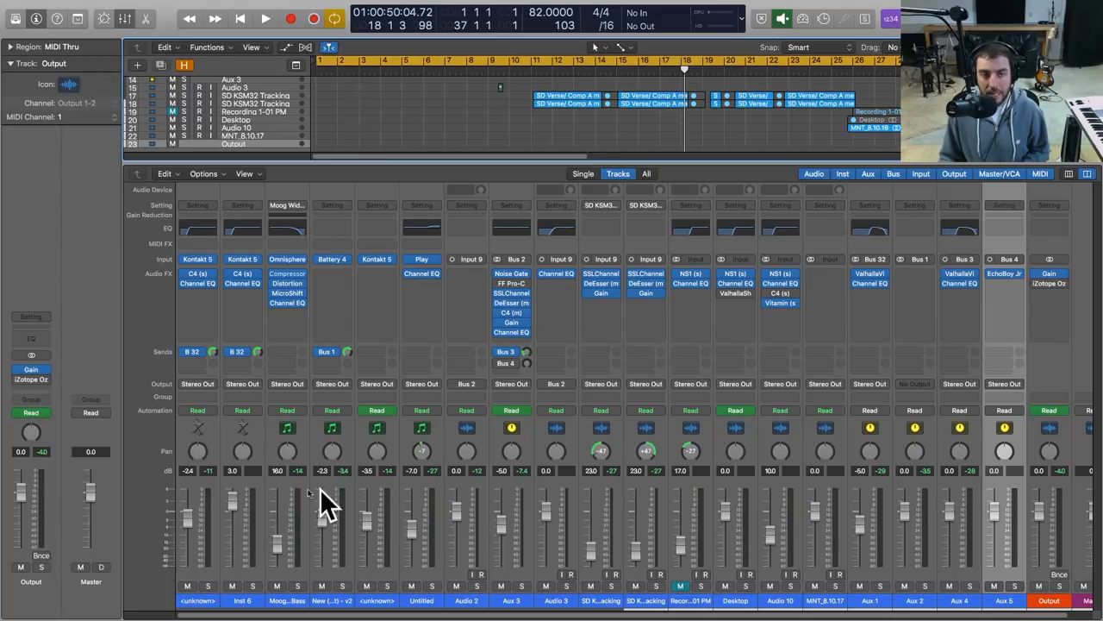
mouse_move(827, 530)
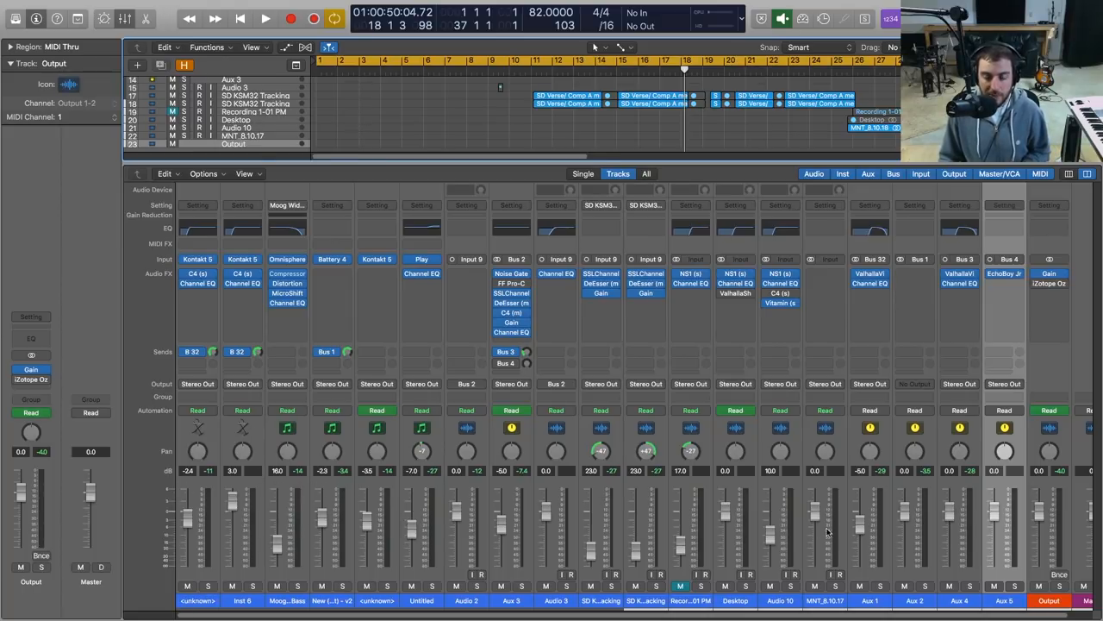
mouse_move(1004, 291)
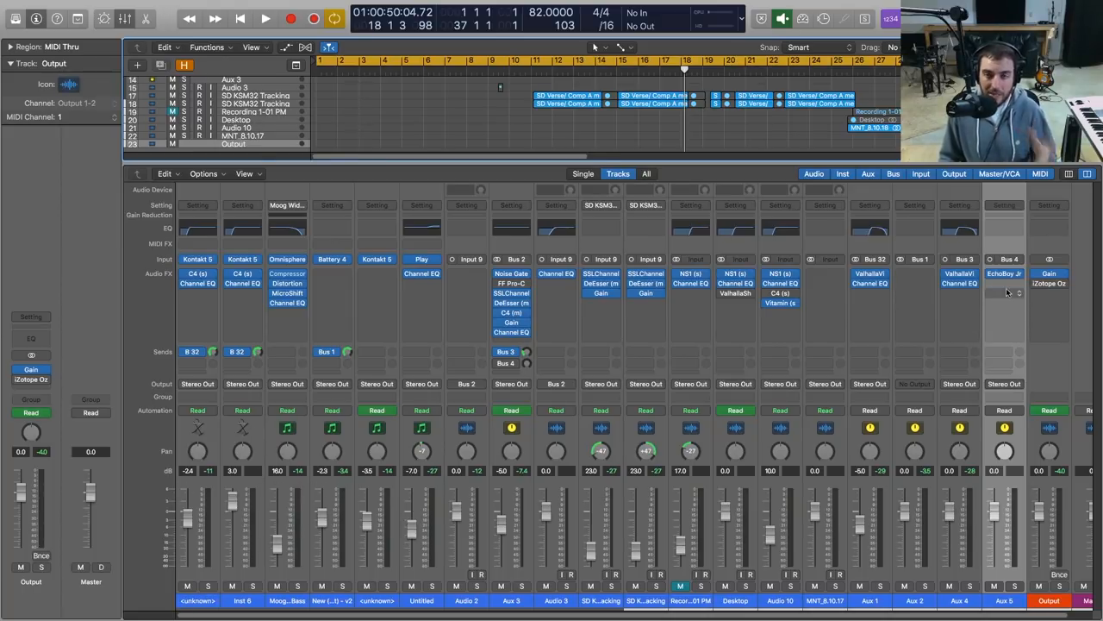